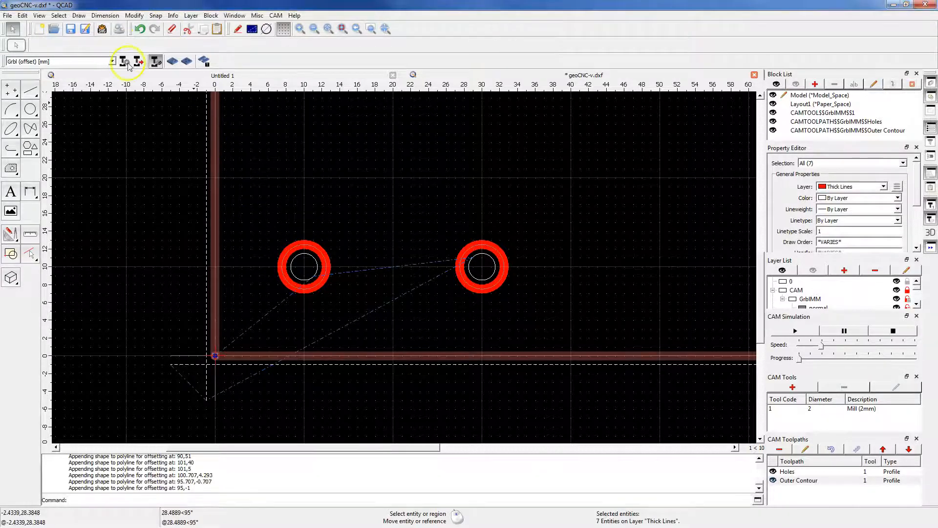
# - Bring up the CAM Configuration dialog for the drawing's G-code export
pyautogui.click(122, 60)
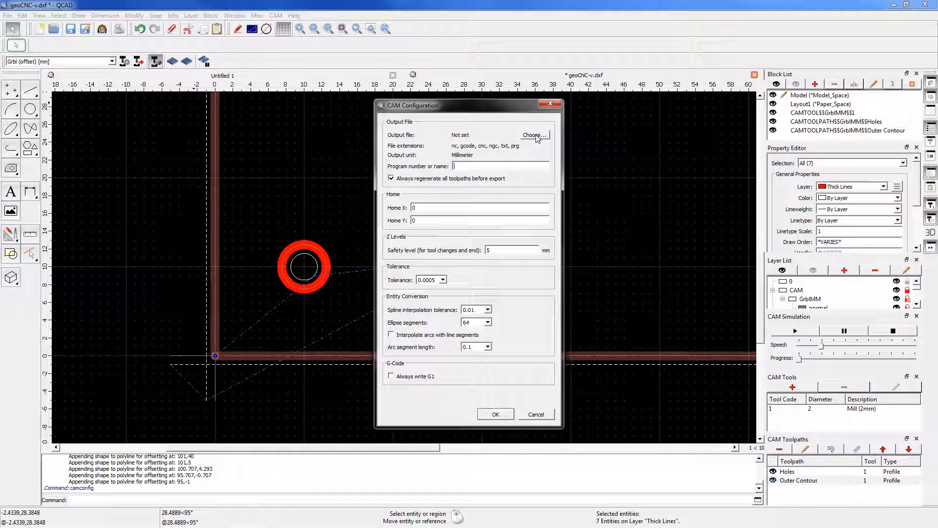
# - Choose first.nc as the G-code output file
pyautogui.click(533, 135)
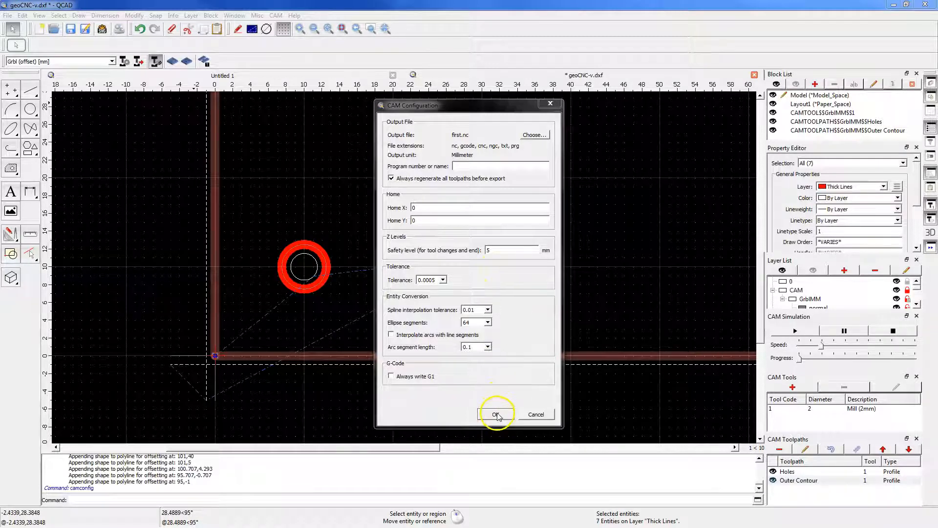
pyautogui.click(496, 415)
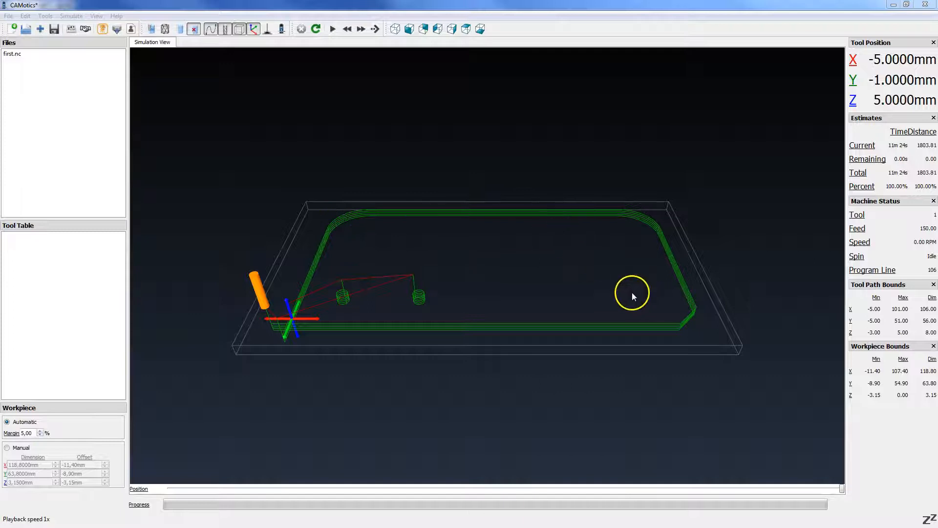
pyautogui.moveTo(344, 211)
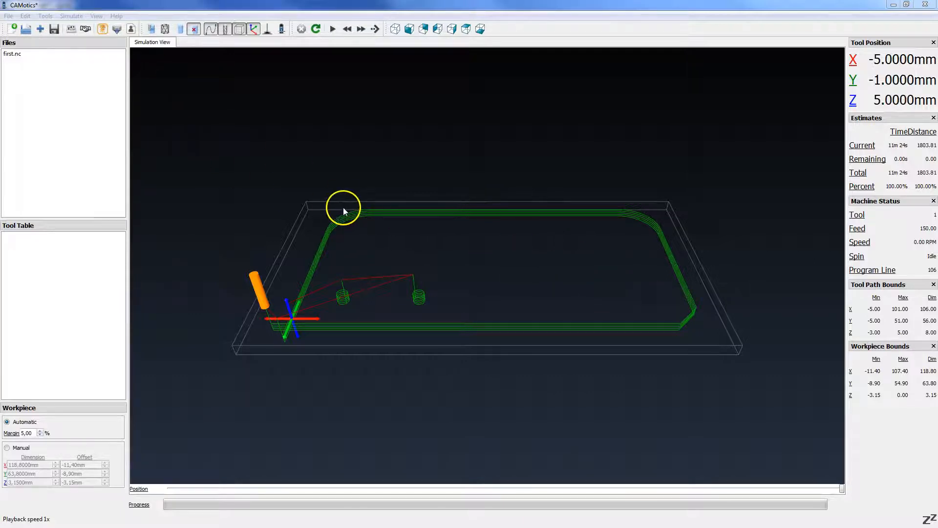
pyautogui.moveTo(344, 209); pyautogui.dragTo(524, 368)
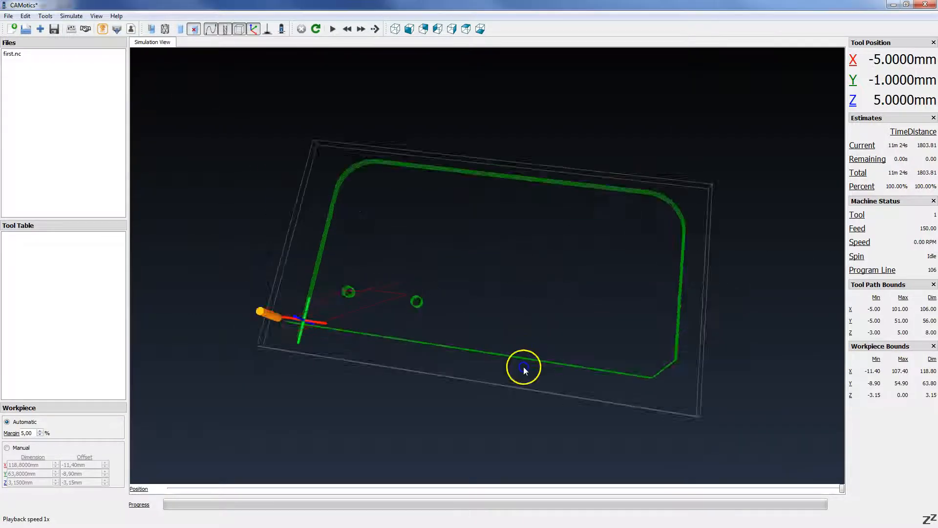
pyautogui.moveTo(524, 368); pyautogui.dragTo(561, 299)
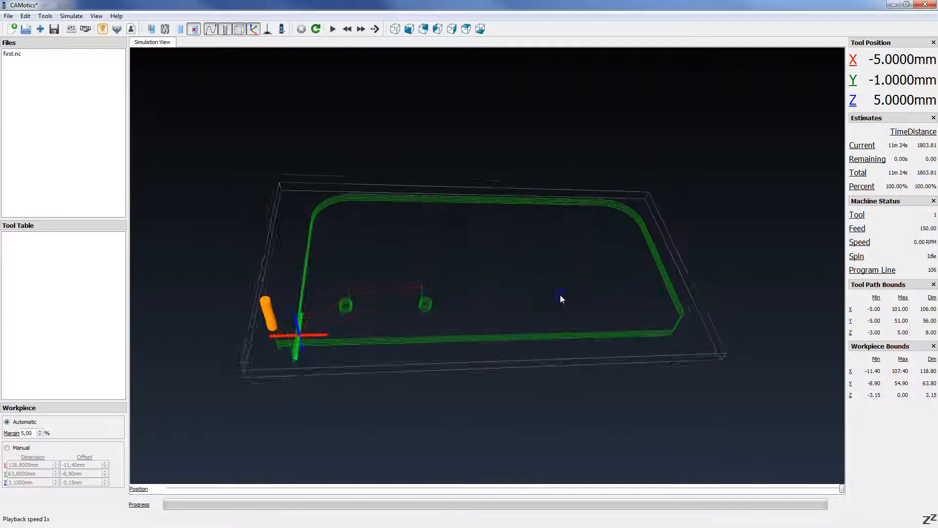